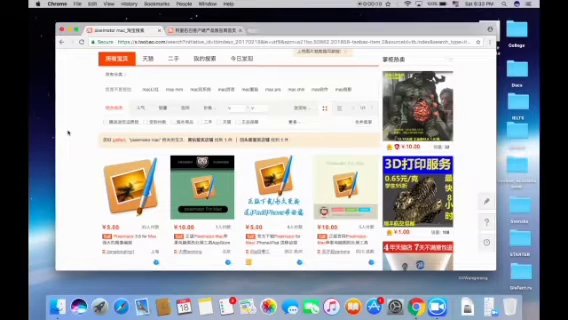
# Scroll through the Taobao Pixelmator Mac search results
pyautogui.scroll(-3)
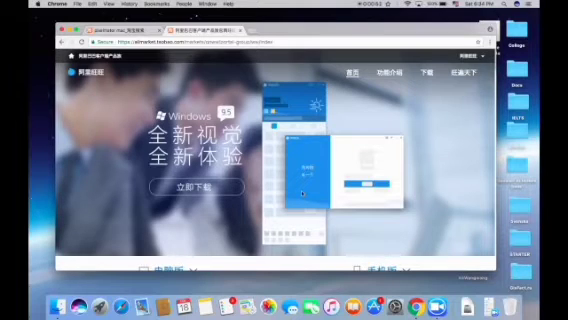
# Scroll the AliWangwang site down toward the 电脑版 desktop download section
pyautogui.scroll(-3)
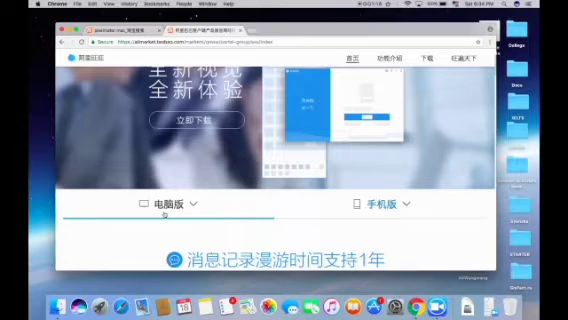
pyautogui.scroll(-3)
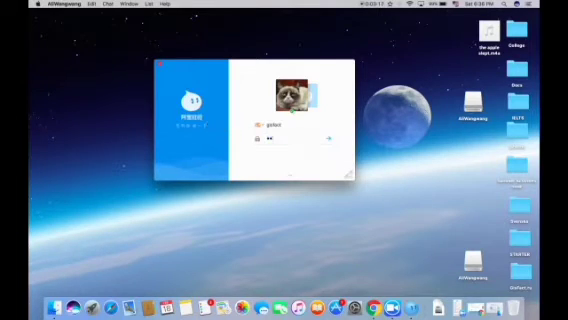
# Submit the entered username and password with the login arrow button
pyautogui.click(337, 134)
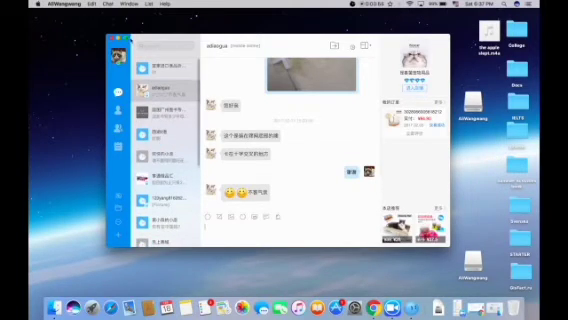
# Open the AliWangwang application menu over the seller conversation window
pyautogui.click(25, 8)
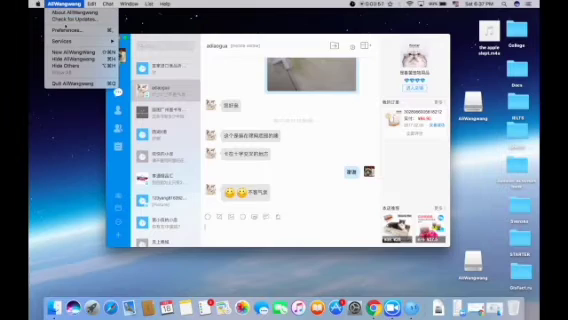